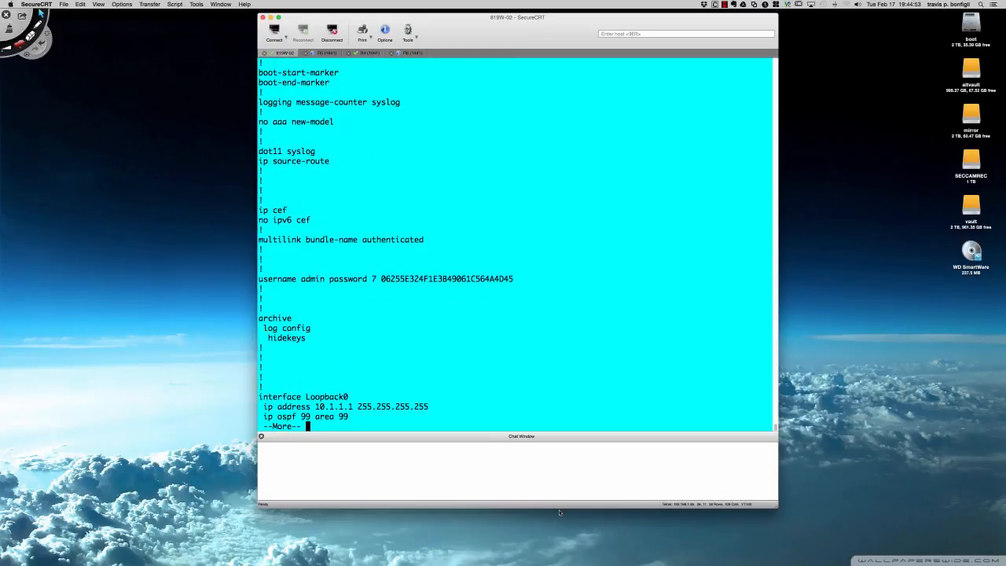
mouse_move(314, 305)
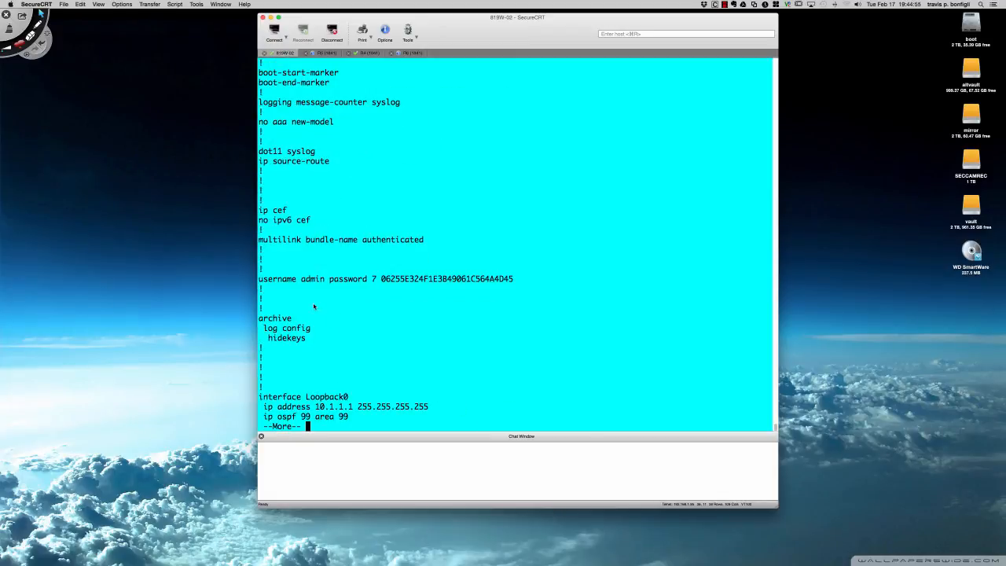
mouse_move(389, 283)
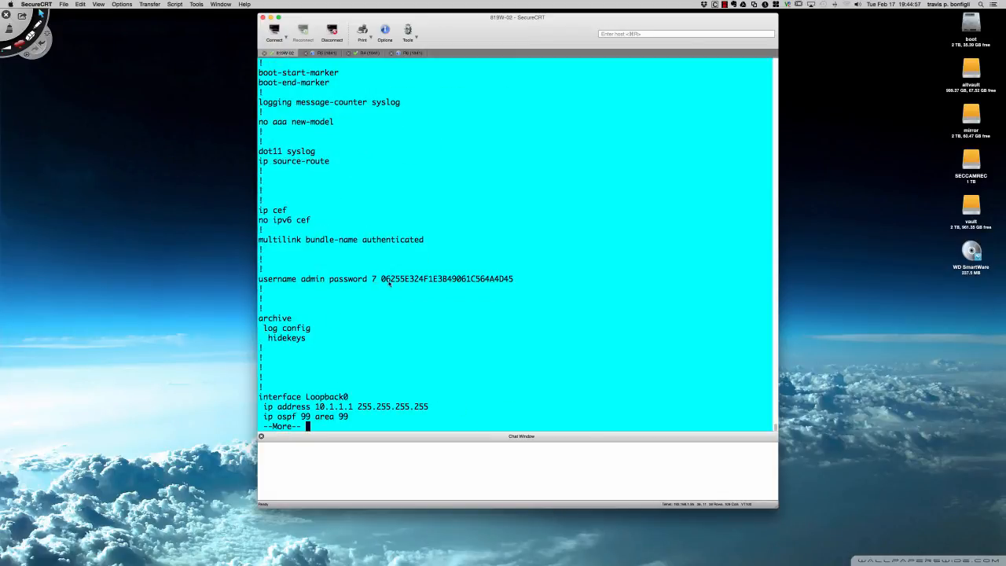
- Copy the admin user's type 7 password hash and page the running config to the prompt
drag(381, 280, 514, 279)
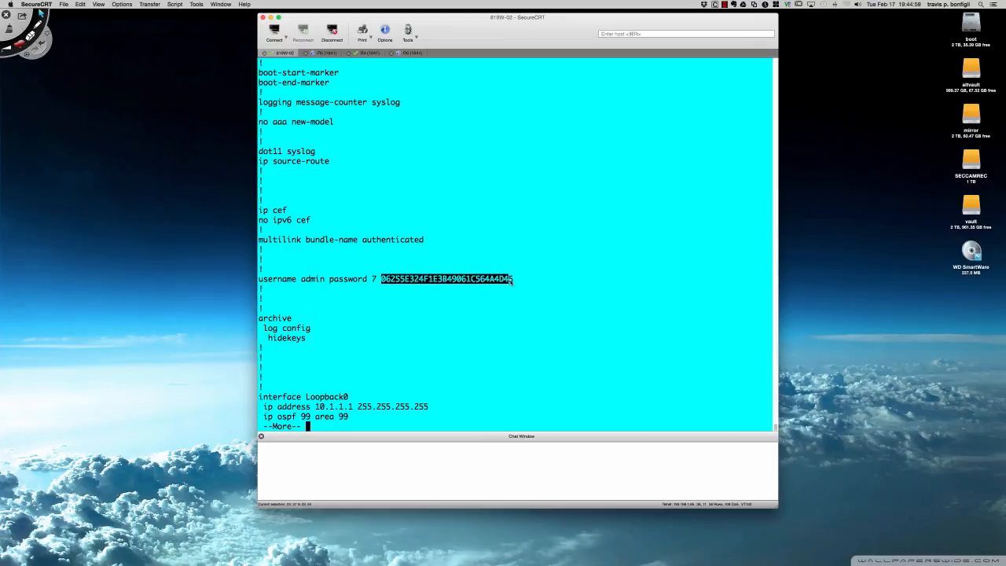
right_click(509, 280)
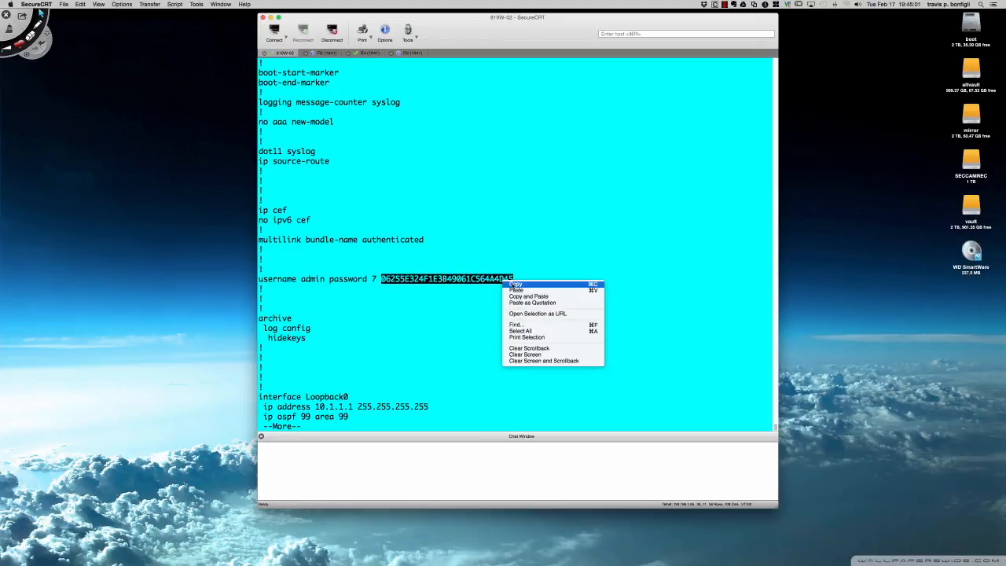
click(515, 282)
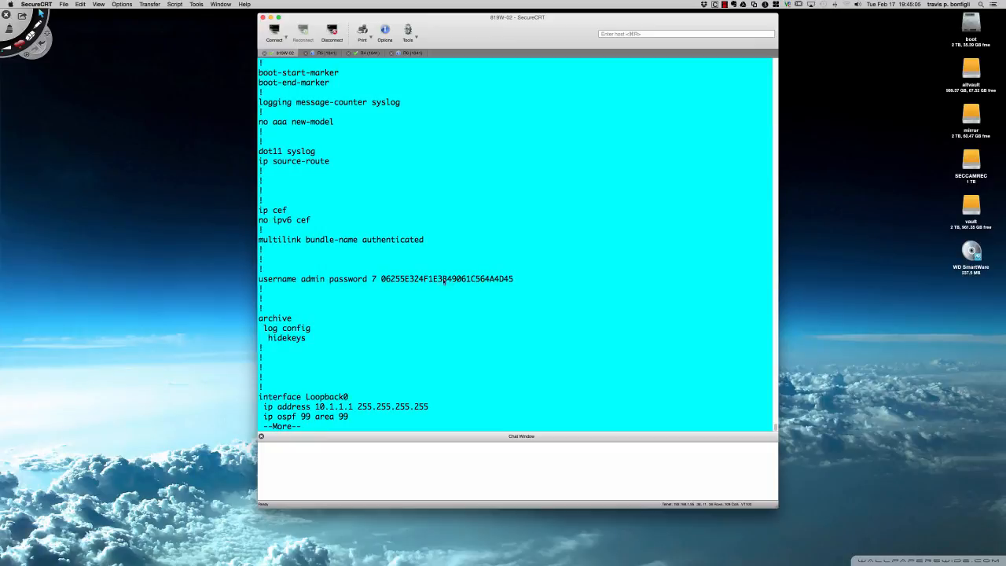
mouse_move(427, 289)
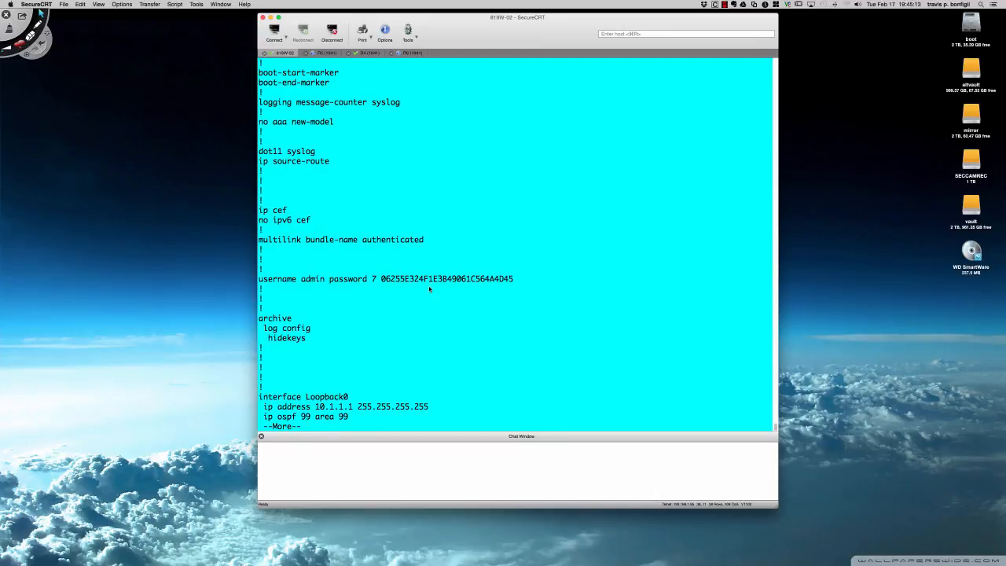
key(space)
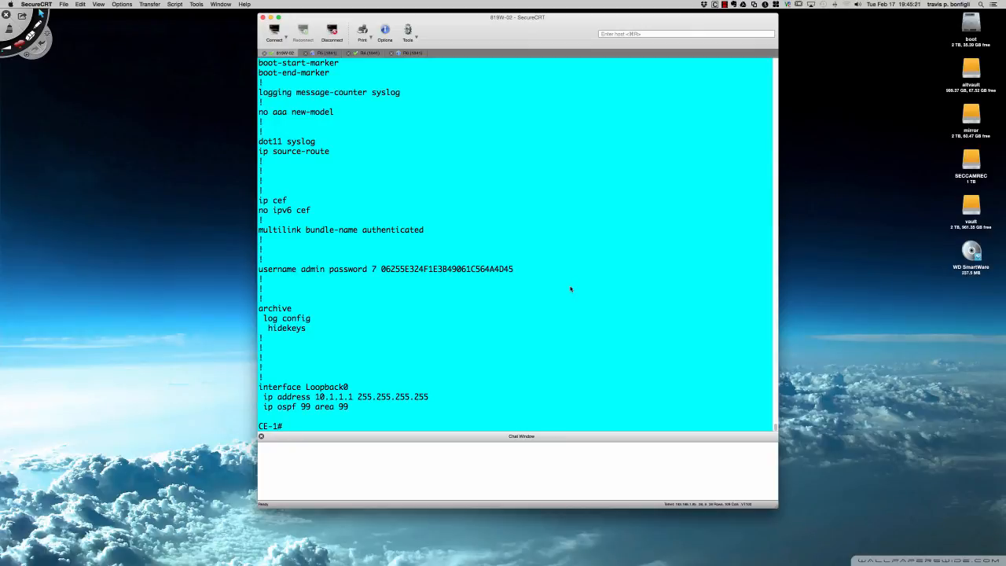
- In config mode, define key chain CRACK, key 1, with key-string 7 set to the pasted hash
text(conf t)
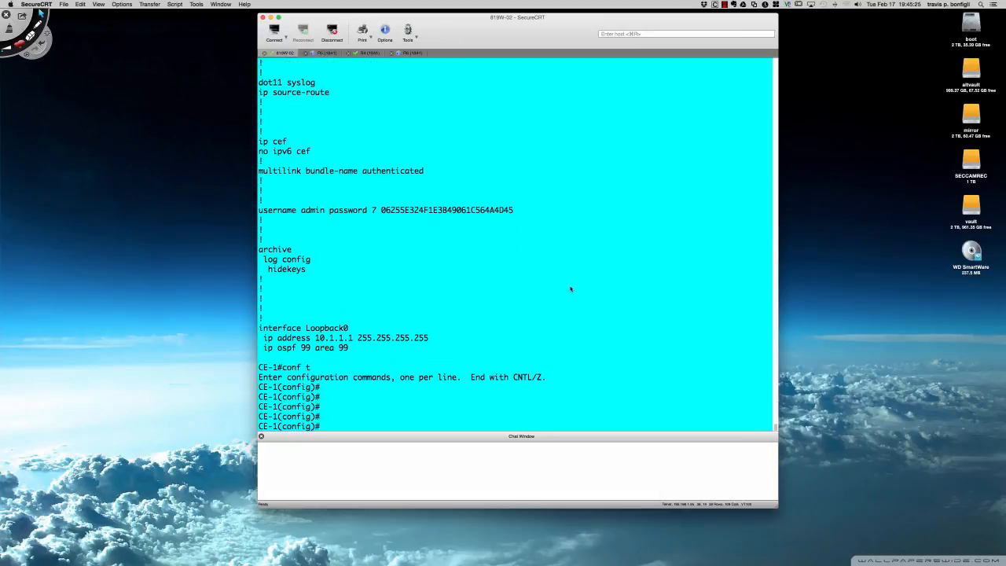
text(key chain)
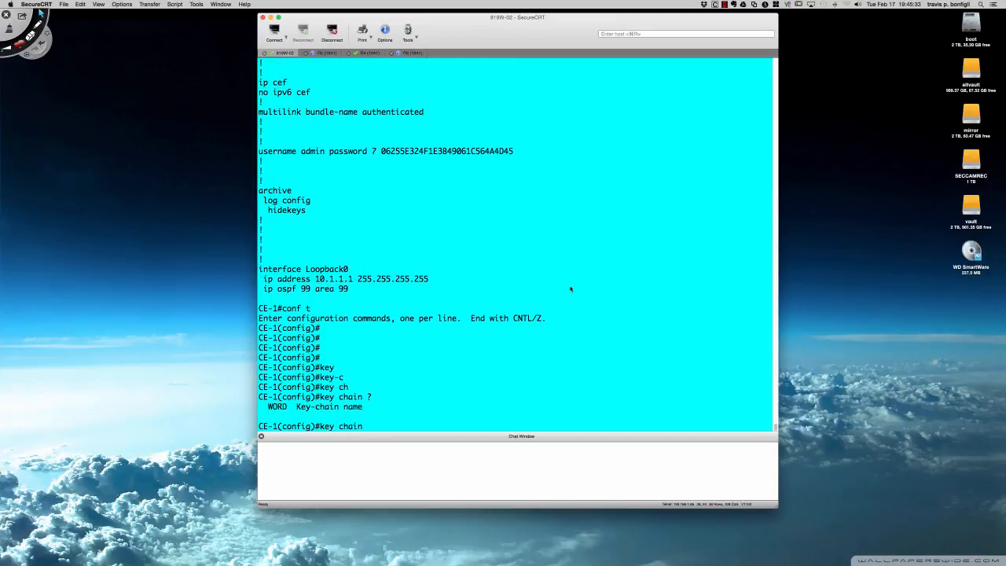
text(CRACK)
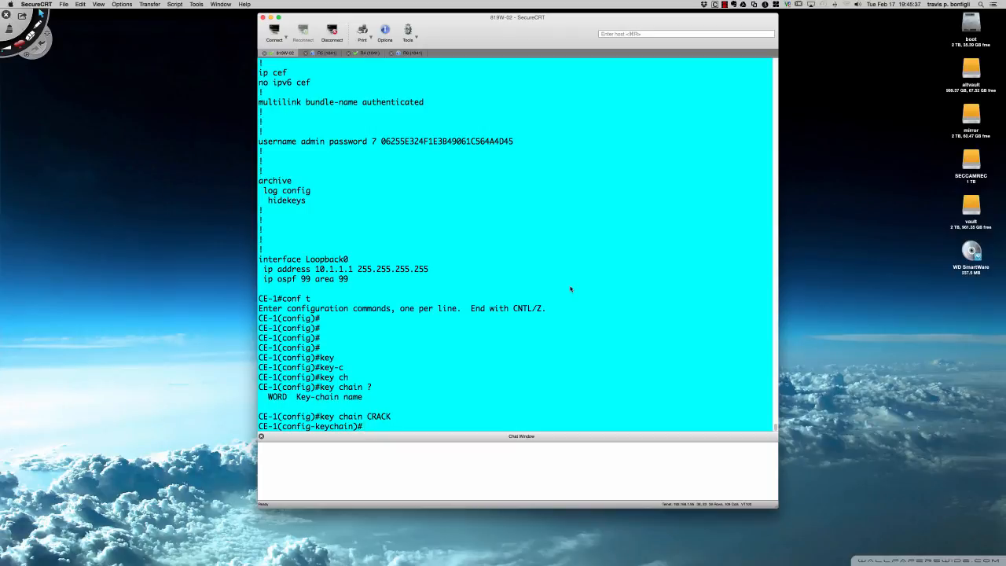
text(key)
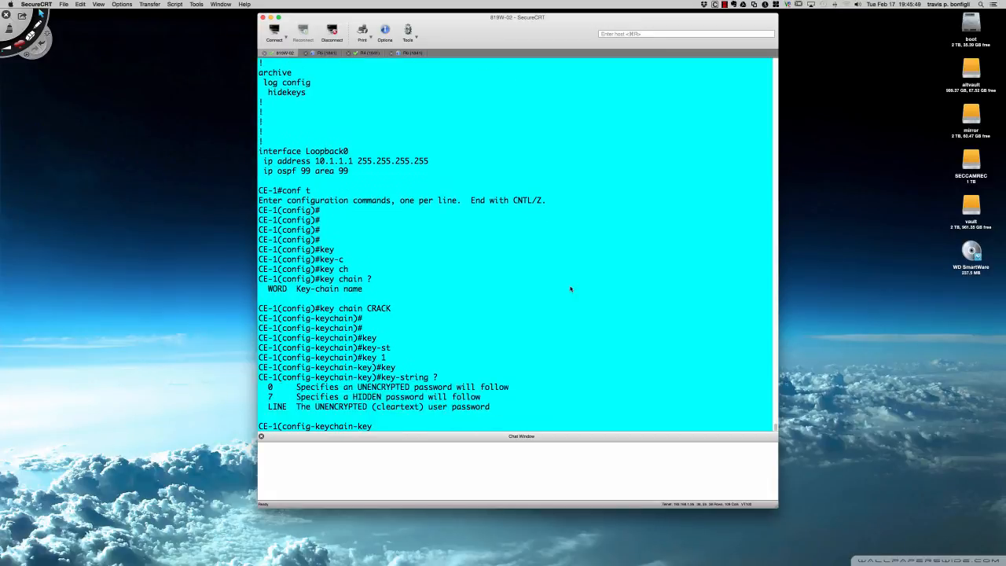
text(key-string)
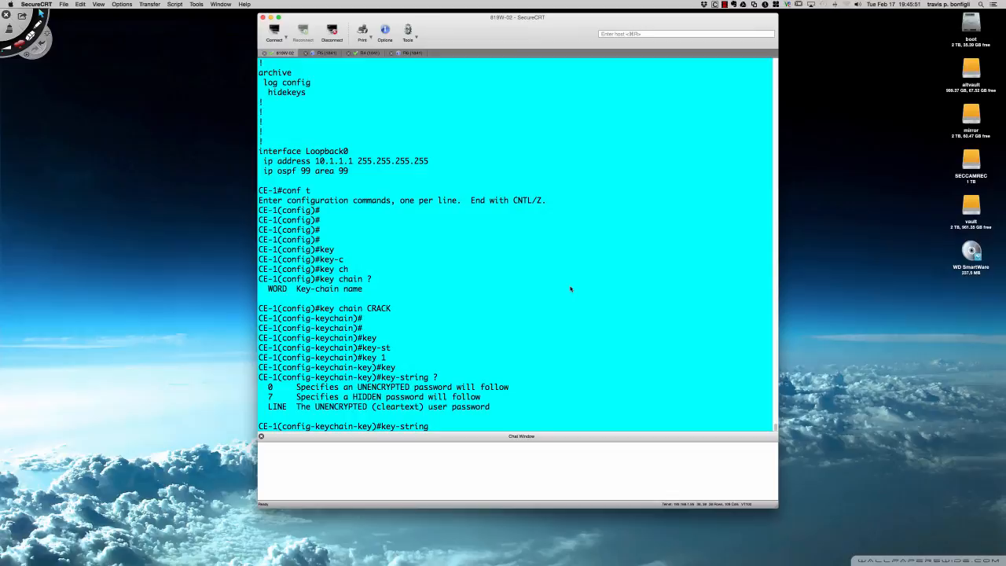
text(7)
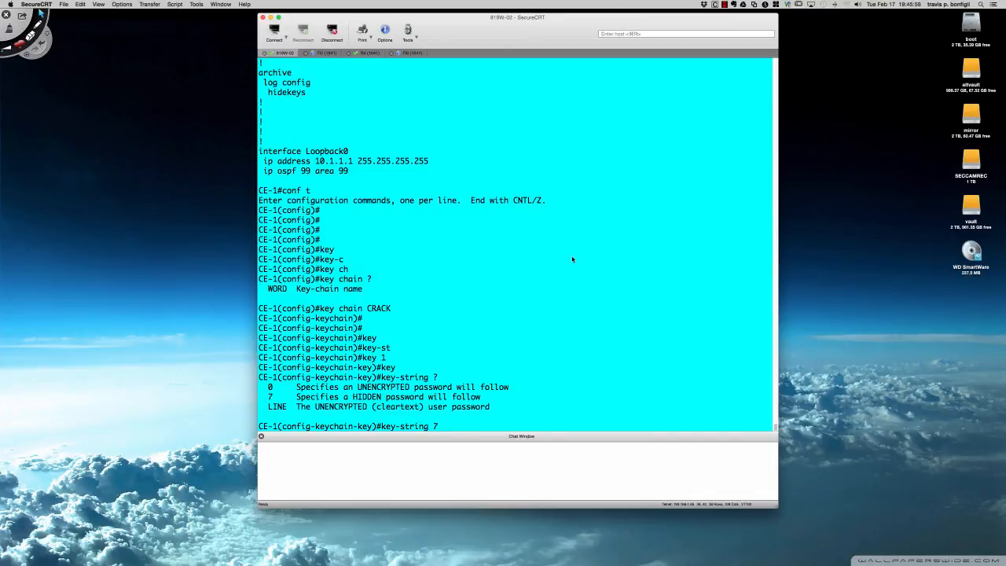
mouse_move(567, 258)
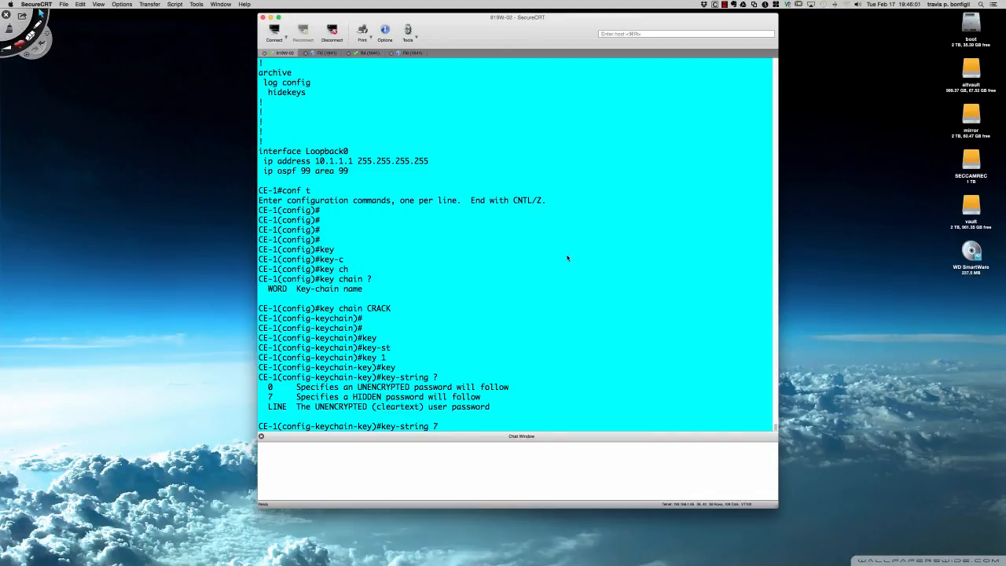
right_click(567, 258)
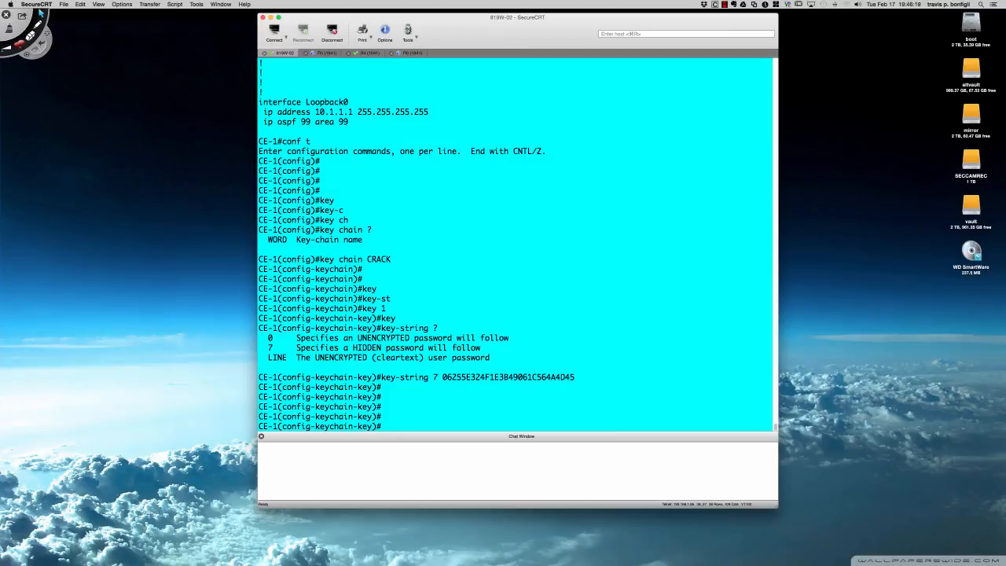
text(do sh key)
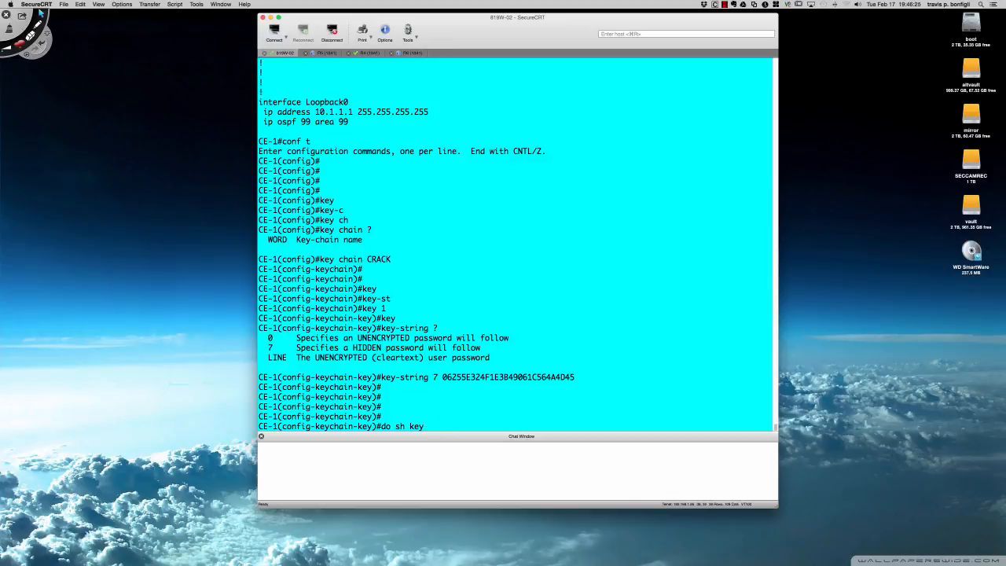
key(Return)
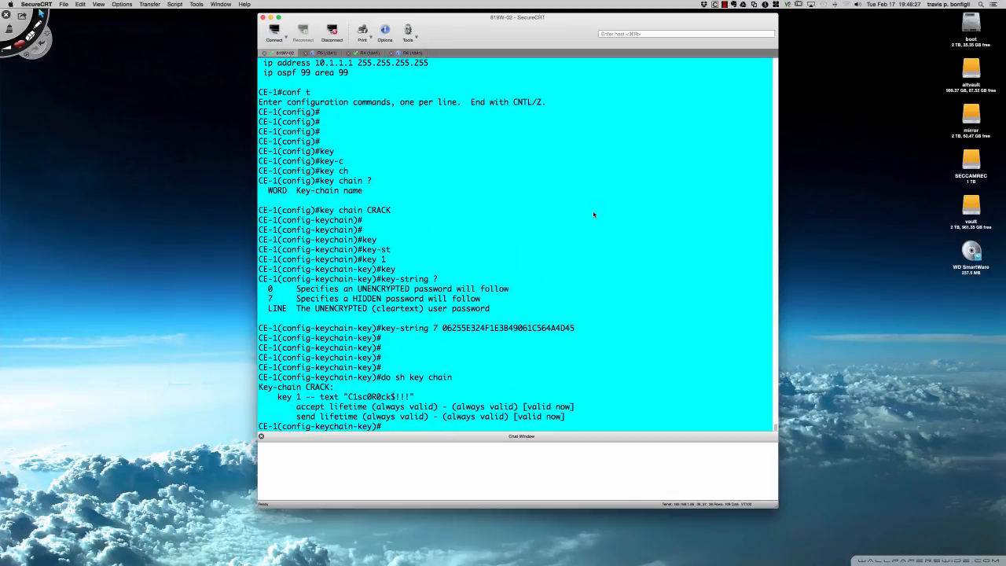
mouse_move(514, 345)
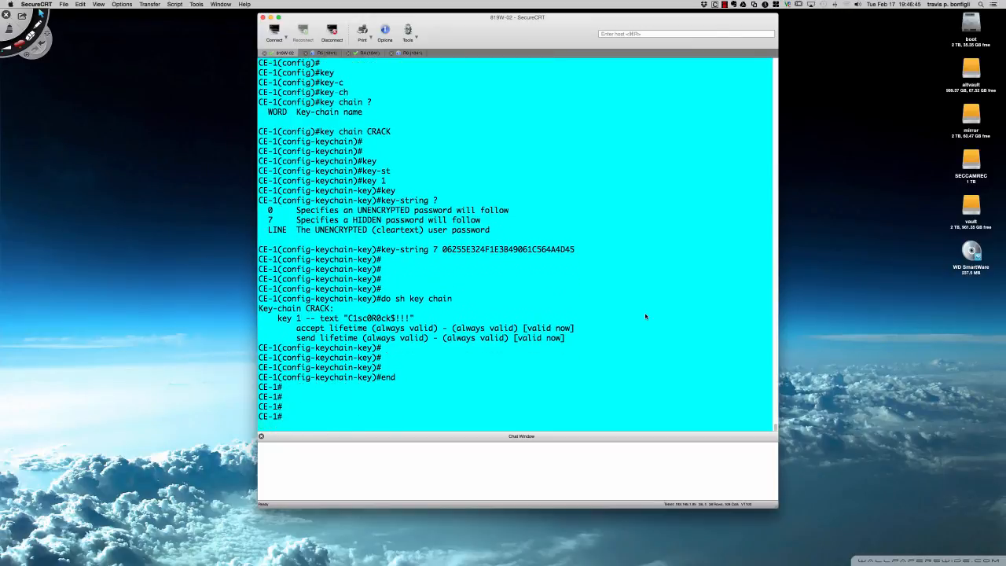
- Re-enter config mode and define key chain CRACK2 with key 2
text(conf t)
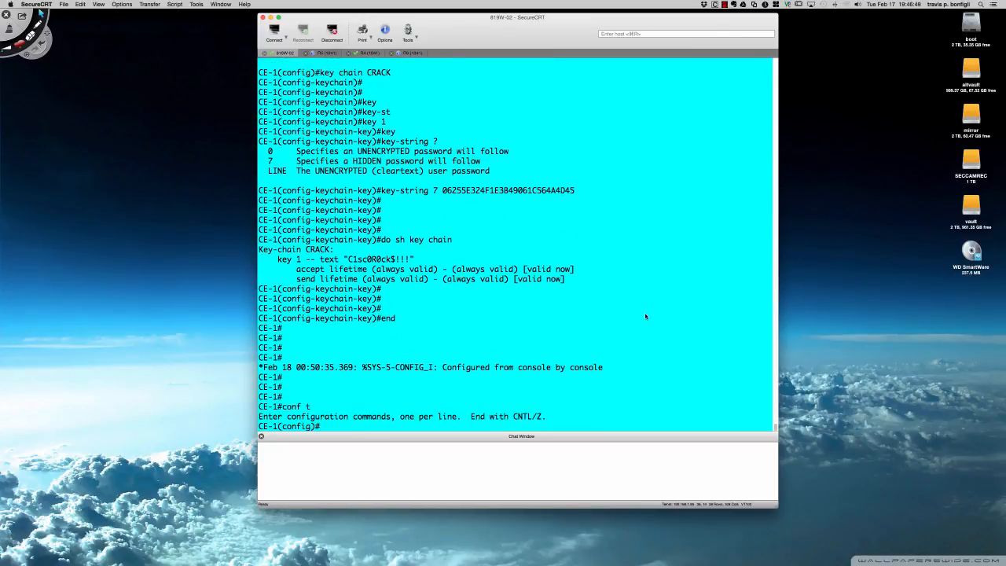
text(key chain CRACK)
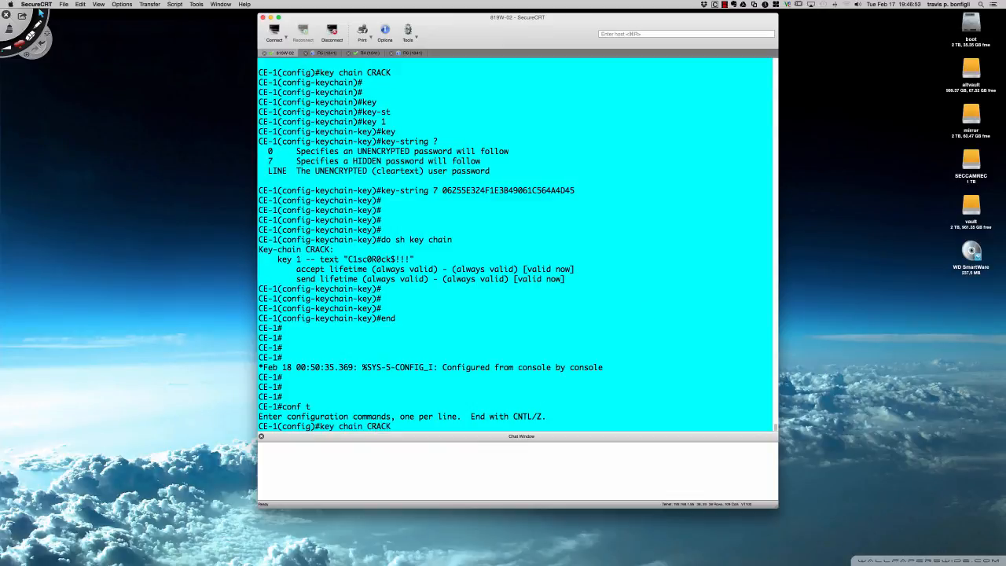
text(key chain CRACK2)
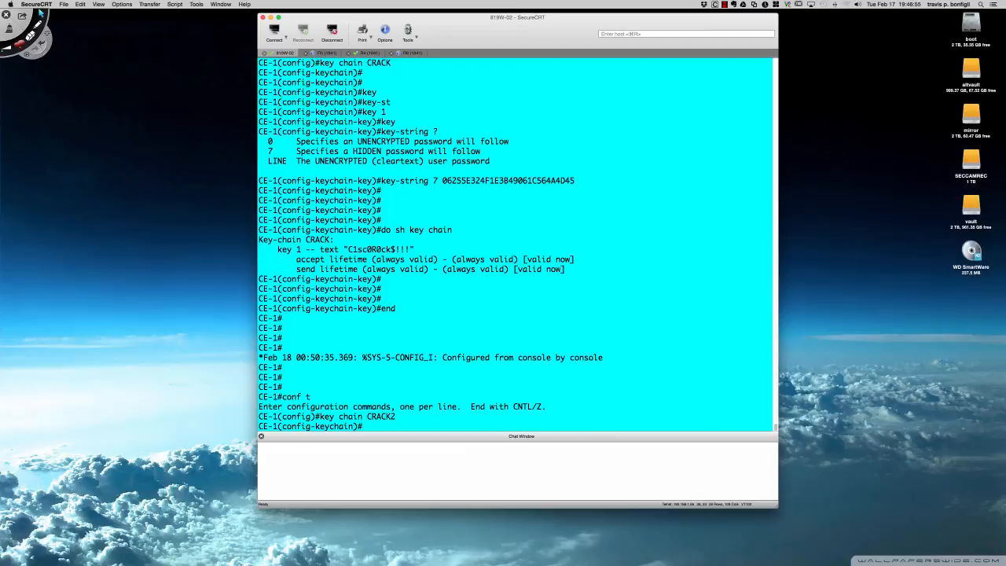
text(key 2)
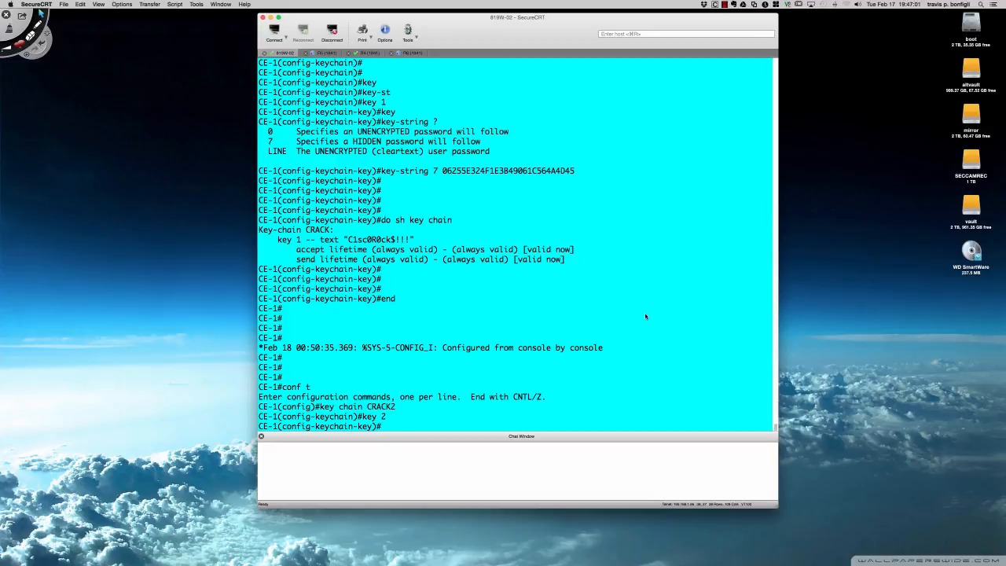
- Set key 2's key-string 7 to the same pasted hash and begin 'do sh'
text(key-string)
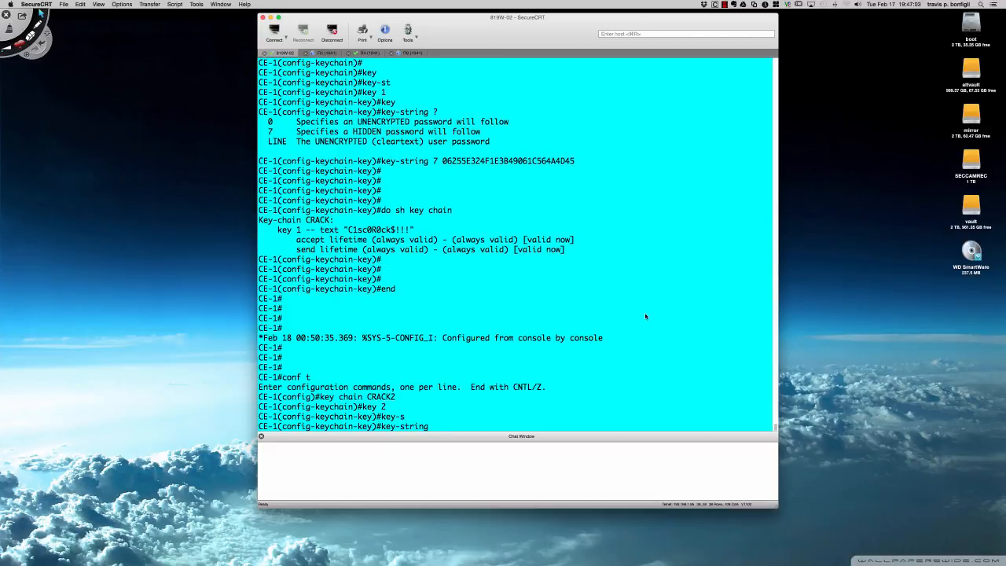
text(7)
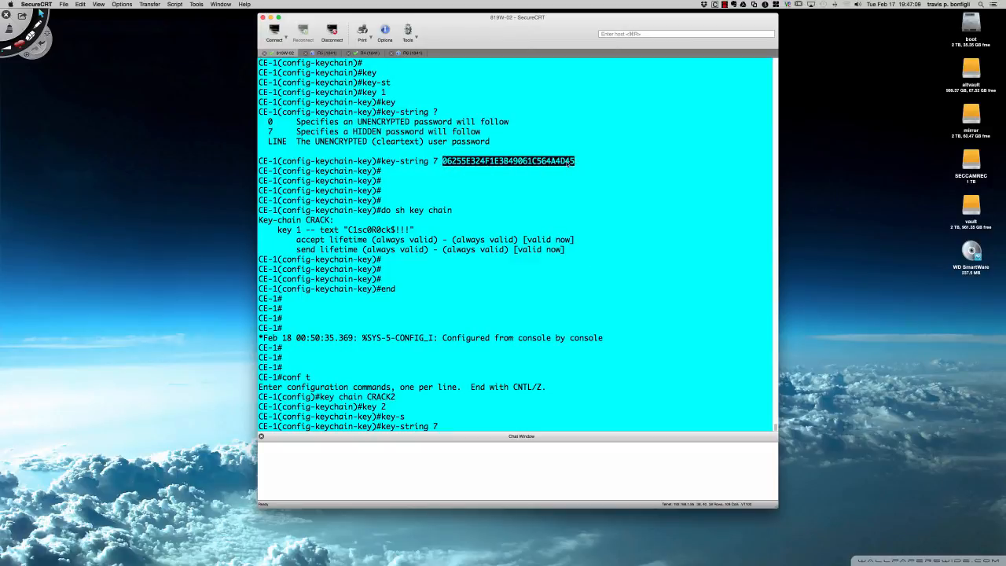
right_click(573, 161)
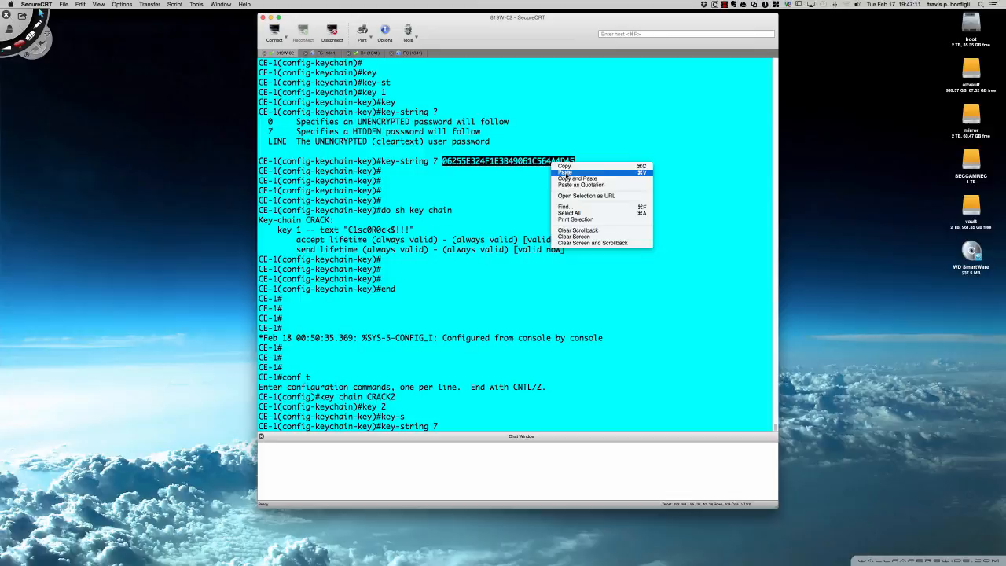
click(569, 171)
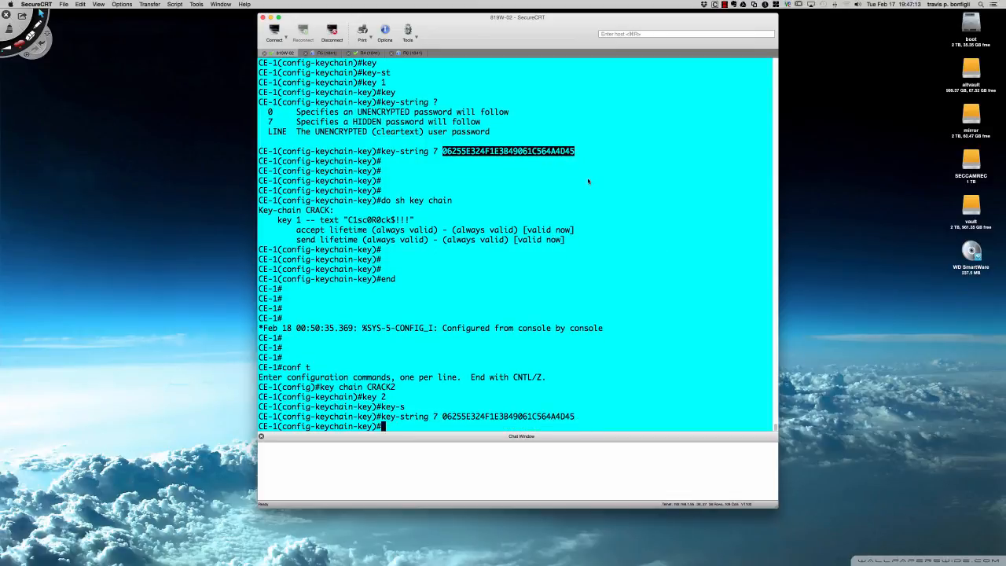
text(do sh)
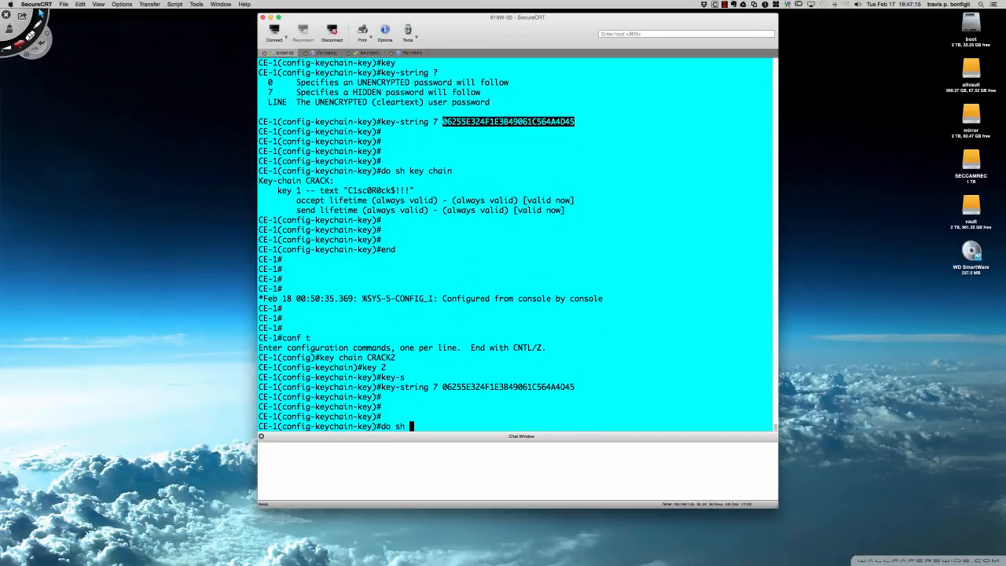
- List key chains CRACK and CRACK2, showing key 2's identical plaintext password
text(key chain)
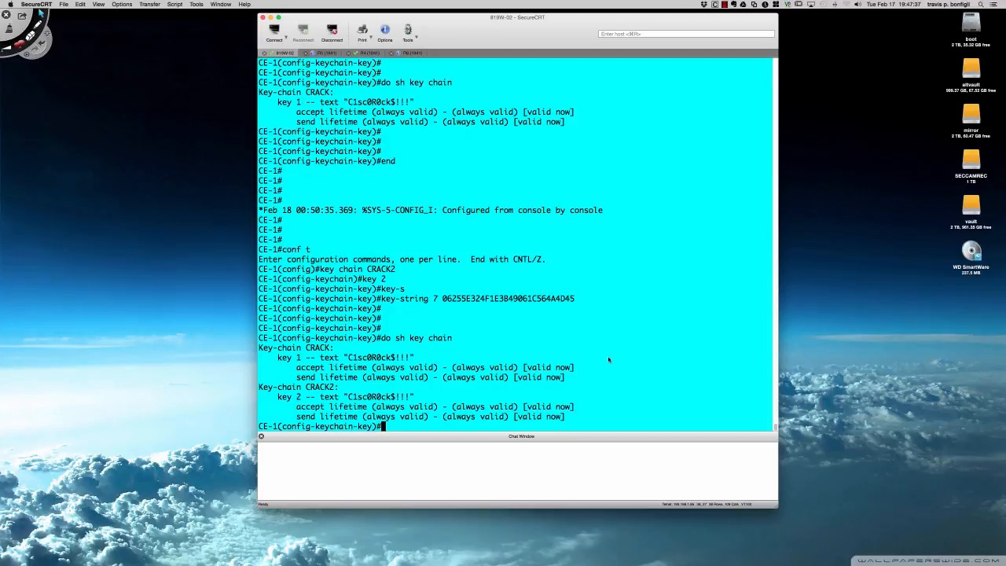
text(do sh run)
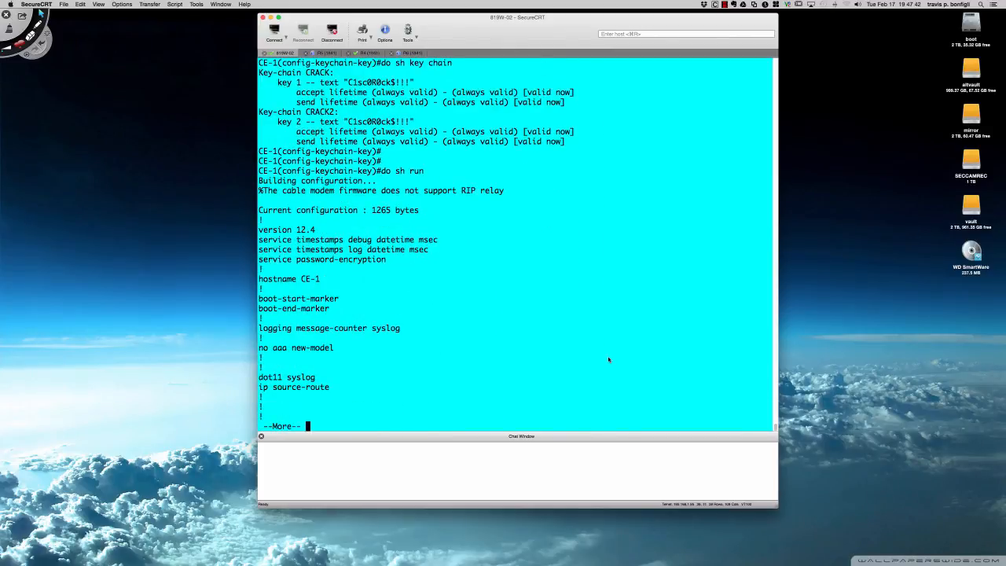
- Page through 'do sh run' showing both key chains and admin with the same type 7 hash
key(space)
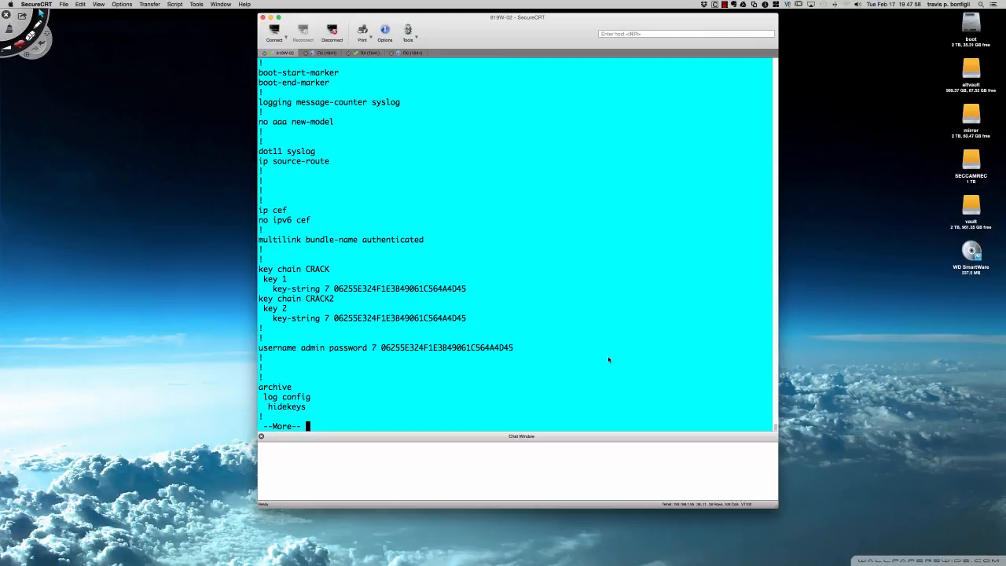
key(space)
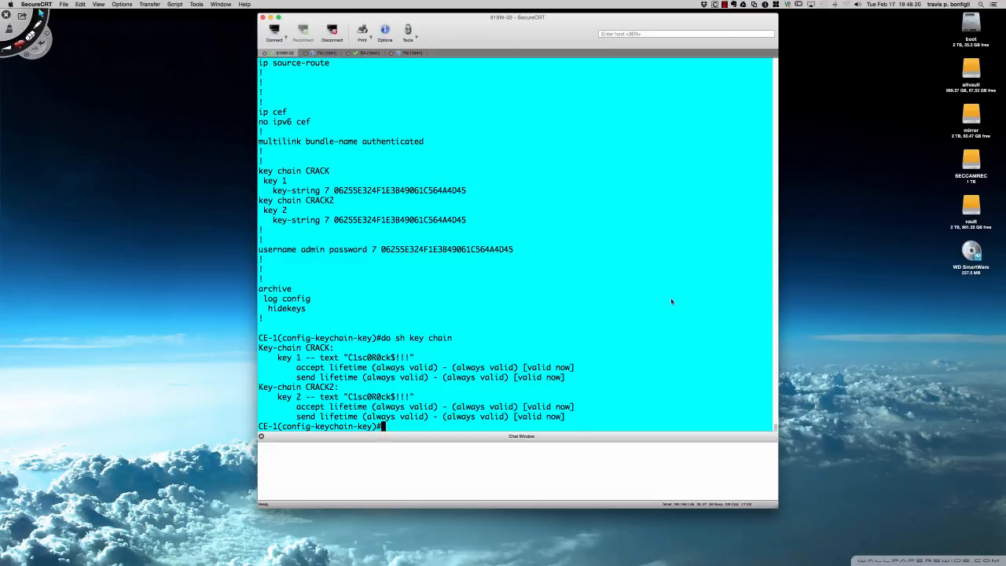
mouse_move(675, 297)
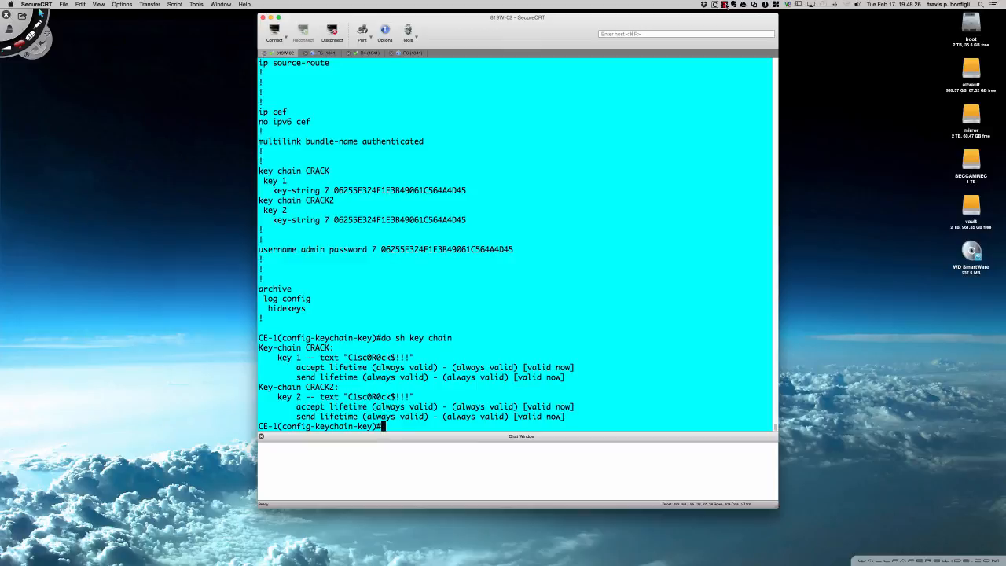
click(717, 5)
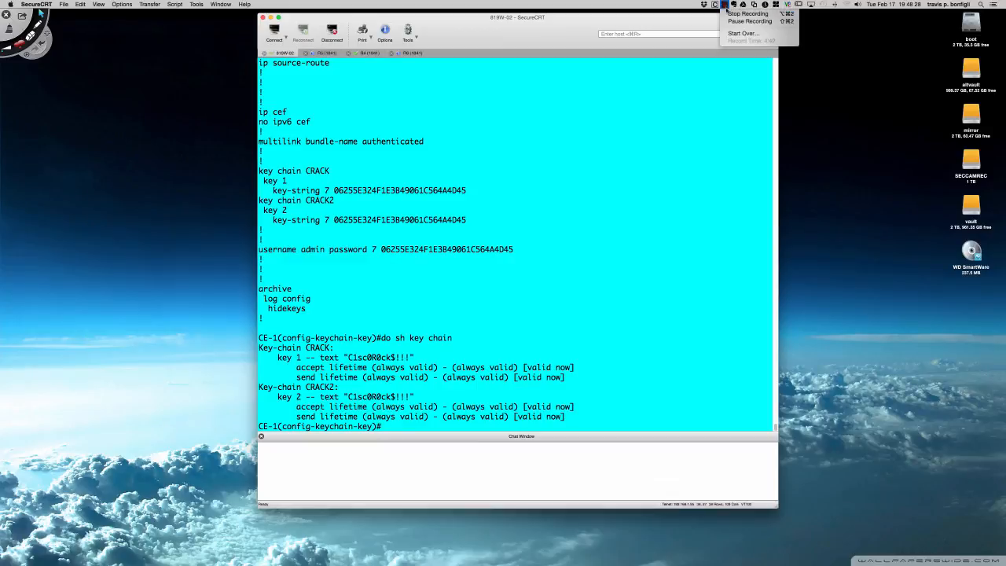